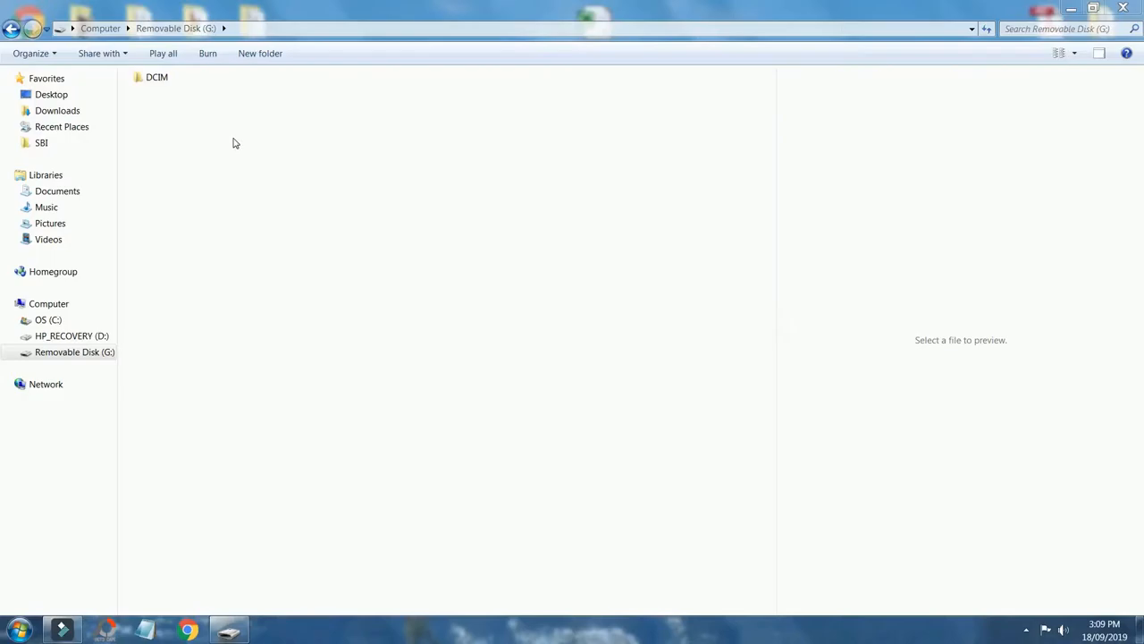
Open the card's DCIM Photo folder and view its first JPEG photo.
double_click(156, 76)
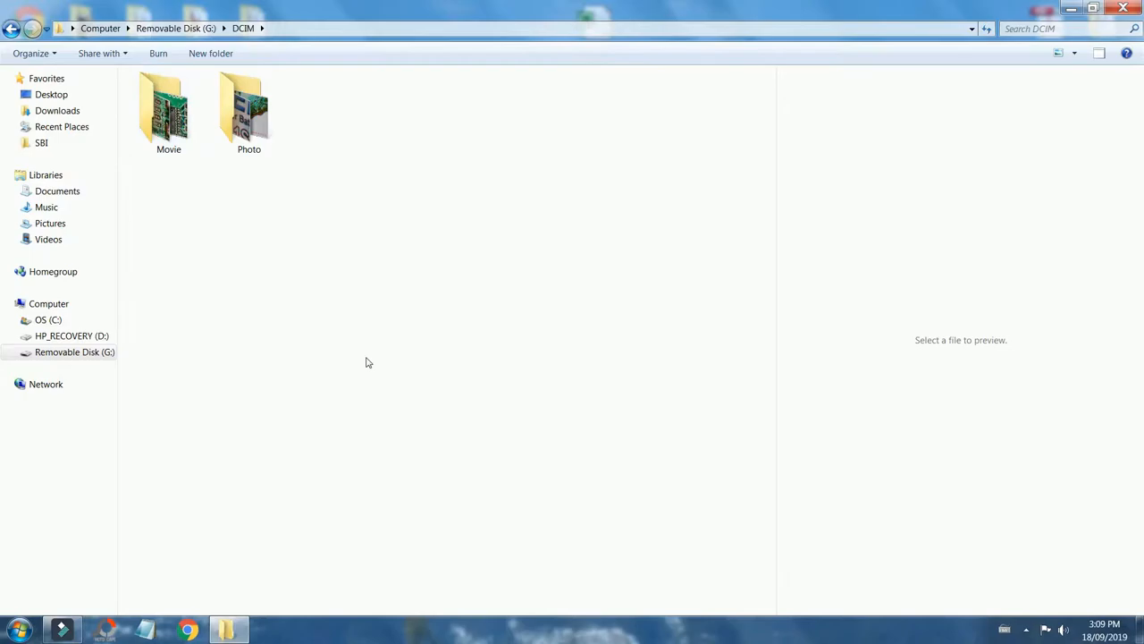
click(249, 107)
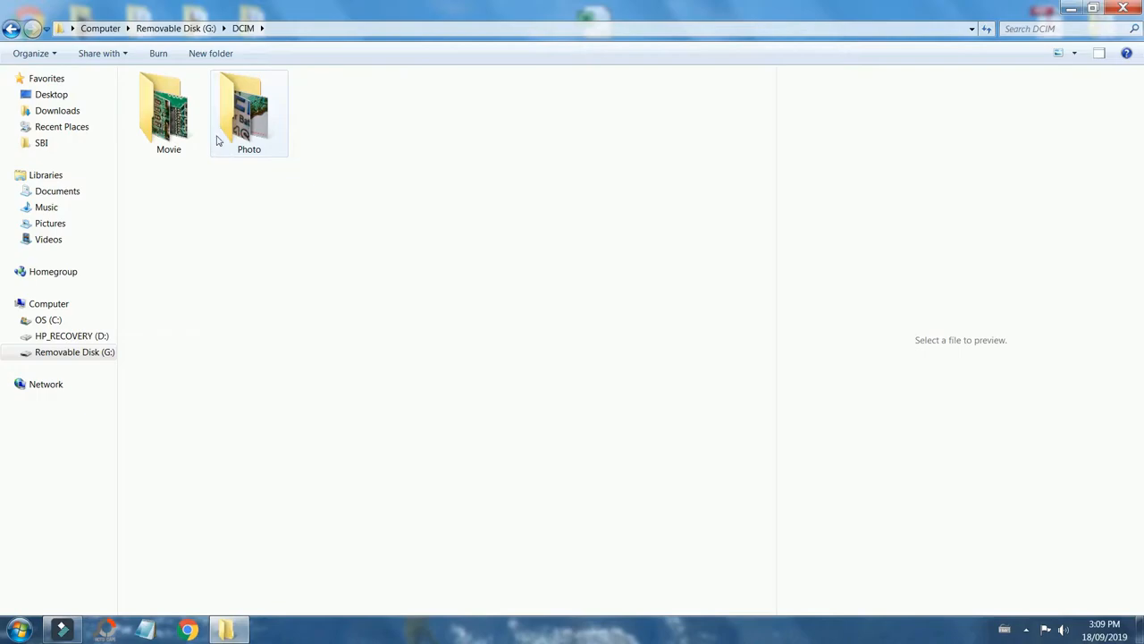
double_click(248, 108)
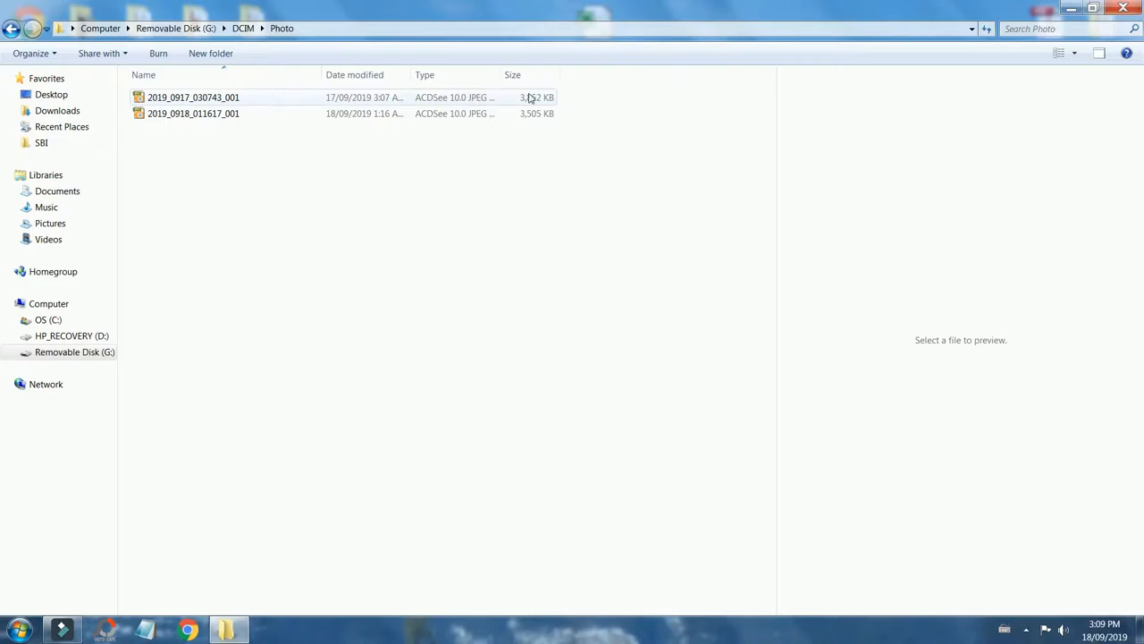
click(193, 97)
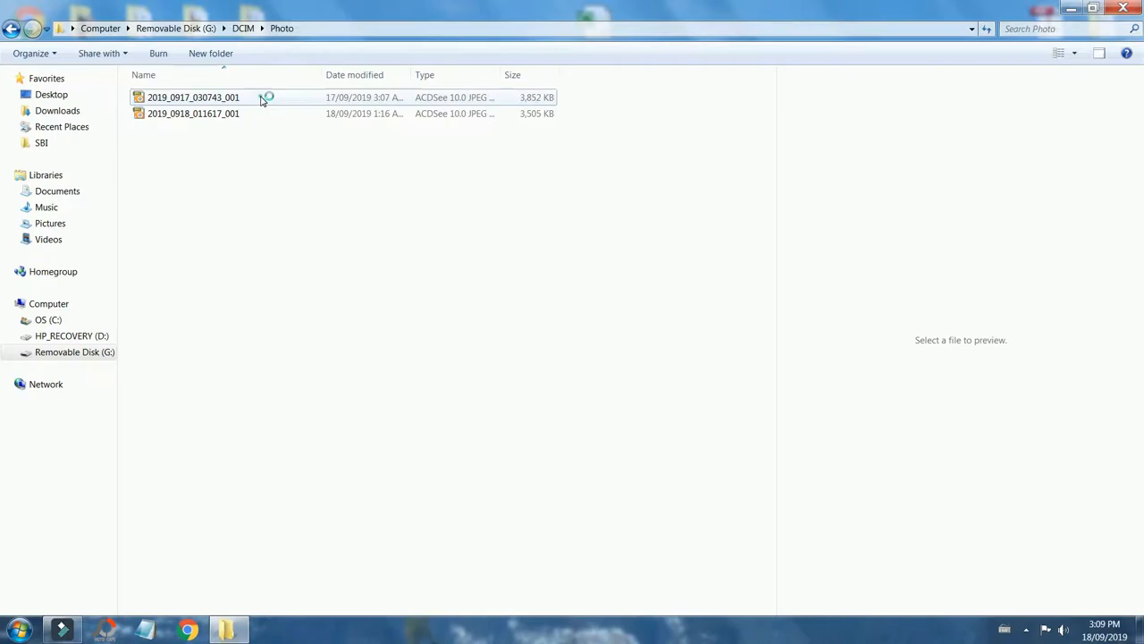
double_click(193, 114)
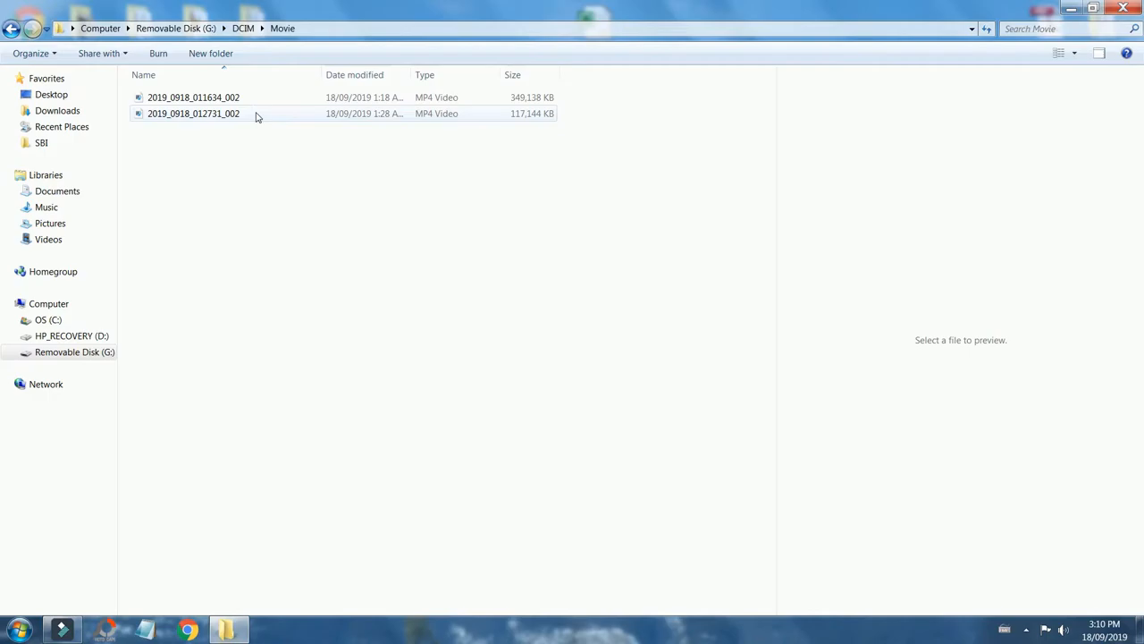
Play the first MP4 microscope video from the card's Movie folder.
double_click(193, 114)
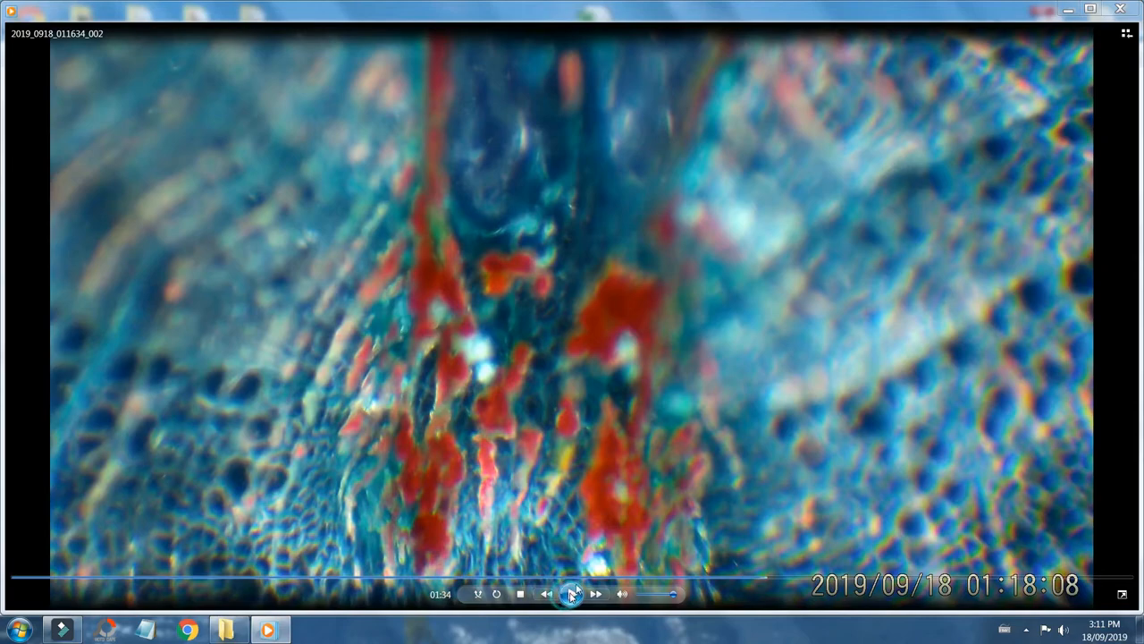
Pause the 2019_0918_011634_002 microscope video at 01:38.
click(571, 593)
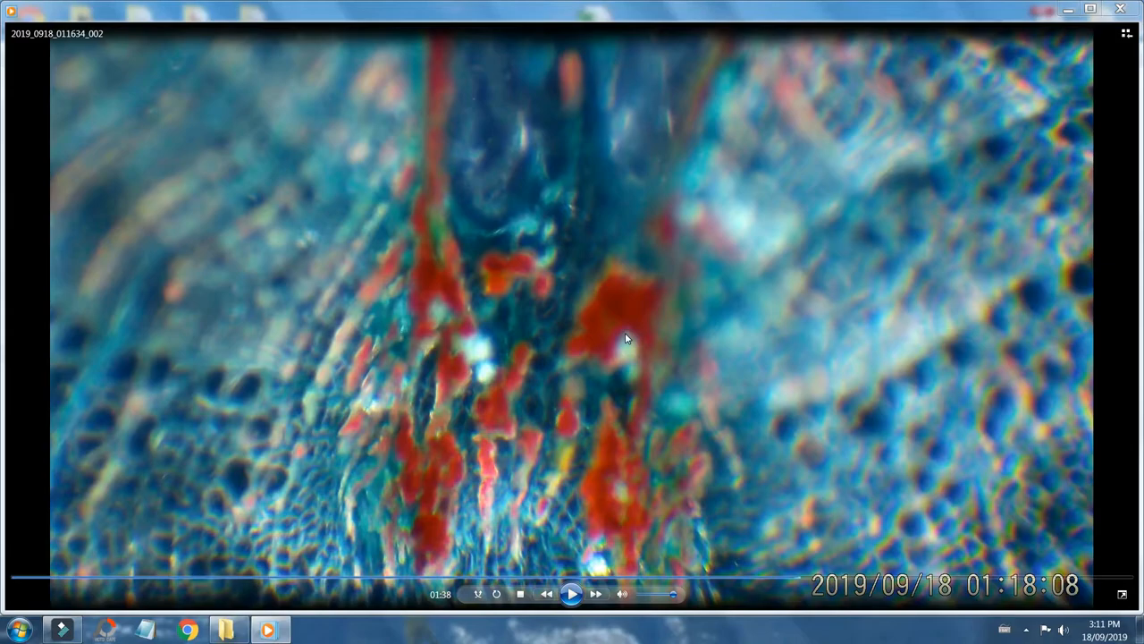